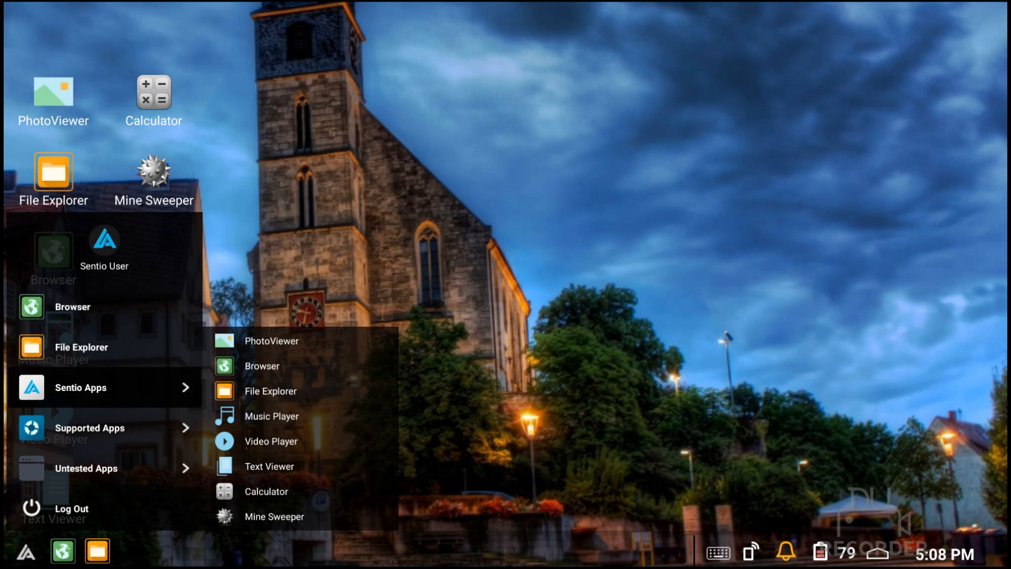
Exit Sentio from its start menu, landing on the Android home screen
{"action": "left_click", "coordinate": [90, 427]}
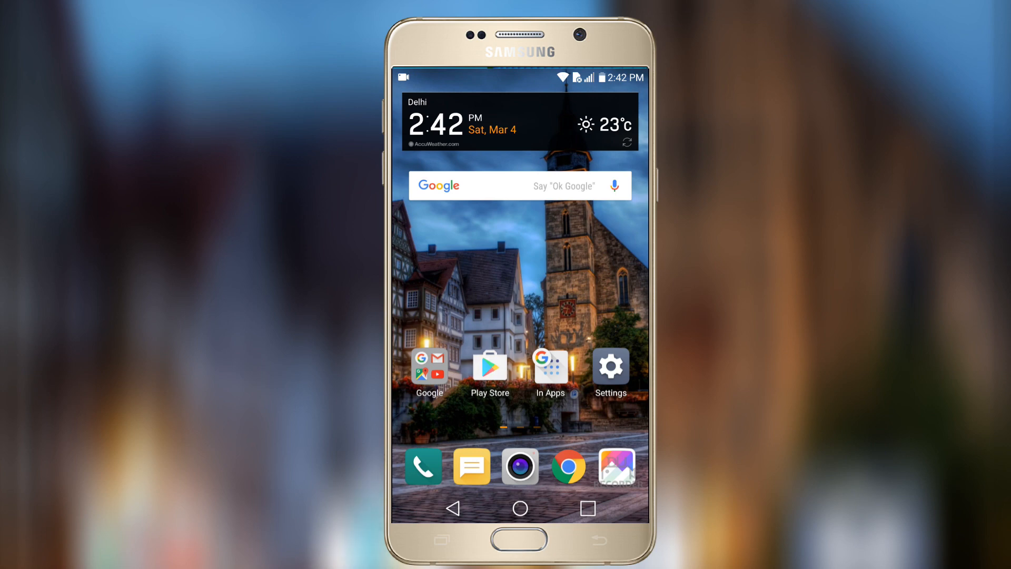
Search the Play Store for 'sentio' using the search-history entry
{"action": "left_click", "coordinate": [488, 370]}
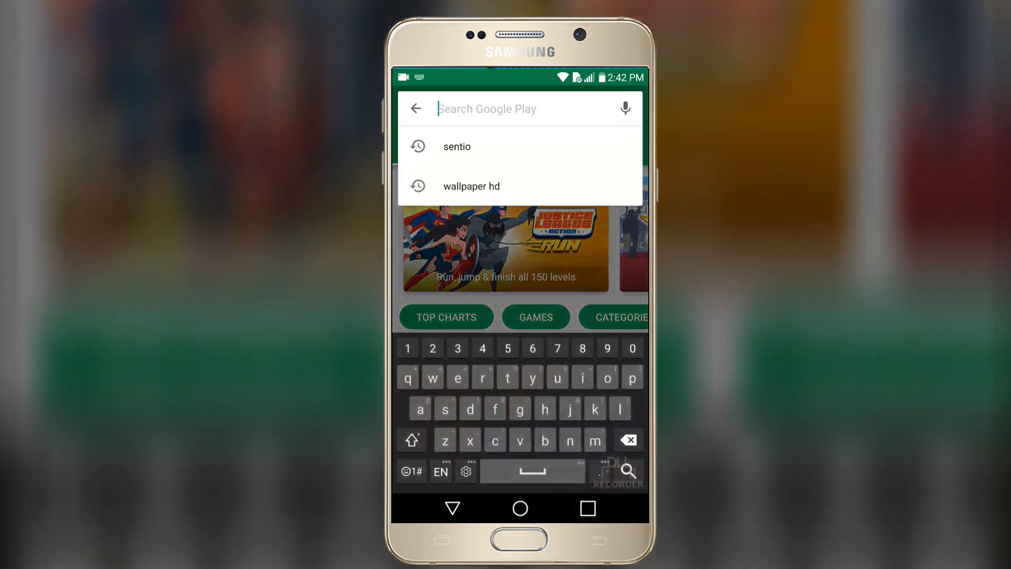
{"action": "left_click", "coordinate": [455, 146]}
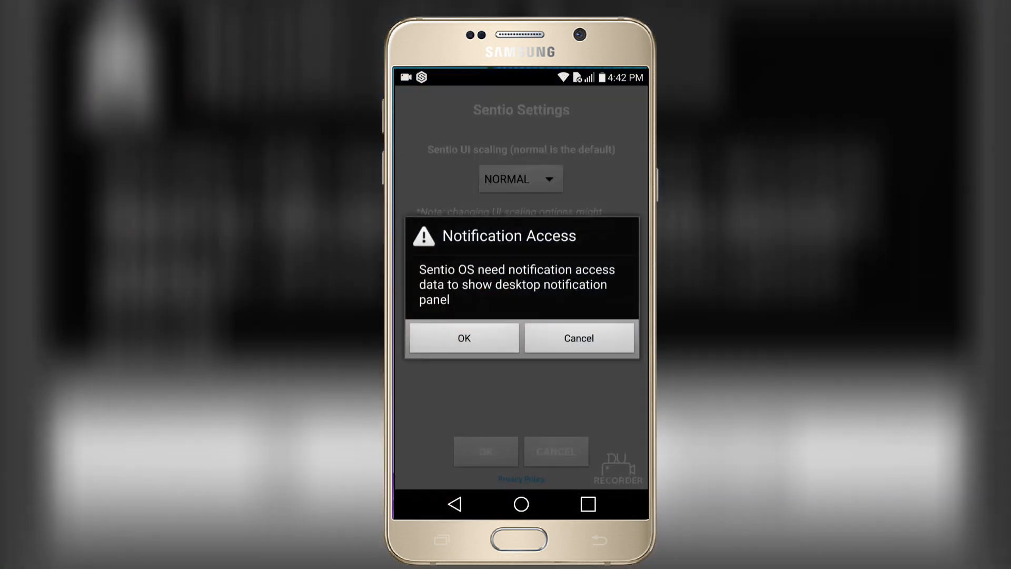
Grant Sentio notification access, allow reading notifications, and accept the settings to launch the desktop
{"action": "left_click", "coordinate": [463, 338]}
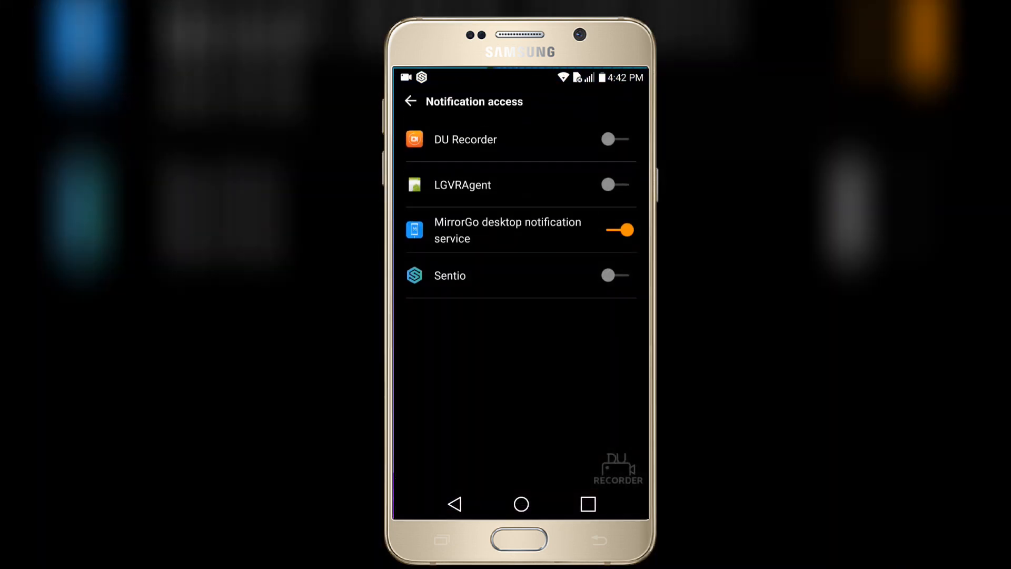
{"action": "left_click", "coordinate": [612, 275]}
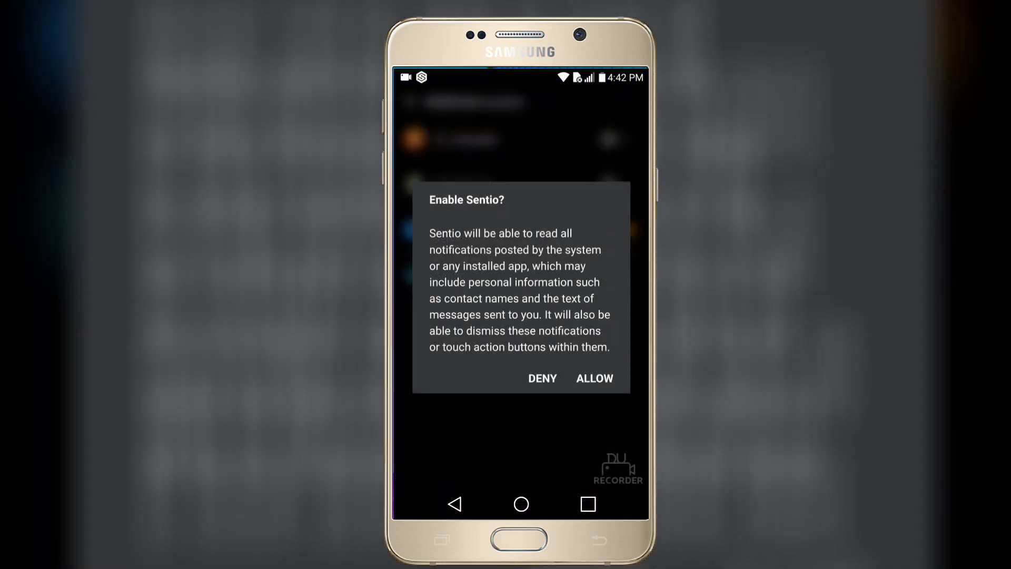
{"action": "left_click", "coordinate": [592, 379]}
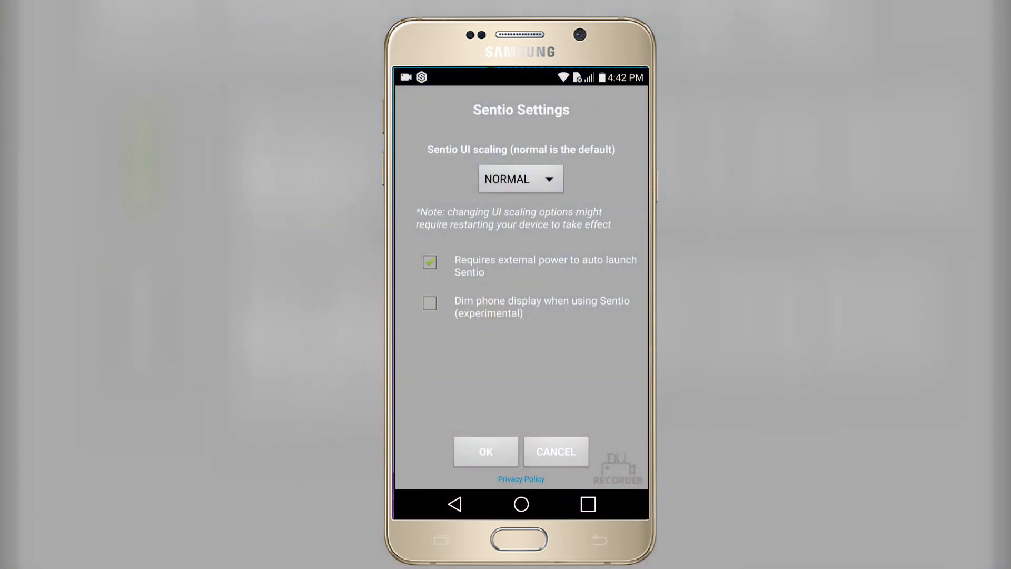
{"action": "left_click", "coordinate": [519, 179]}
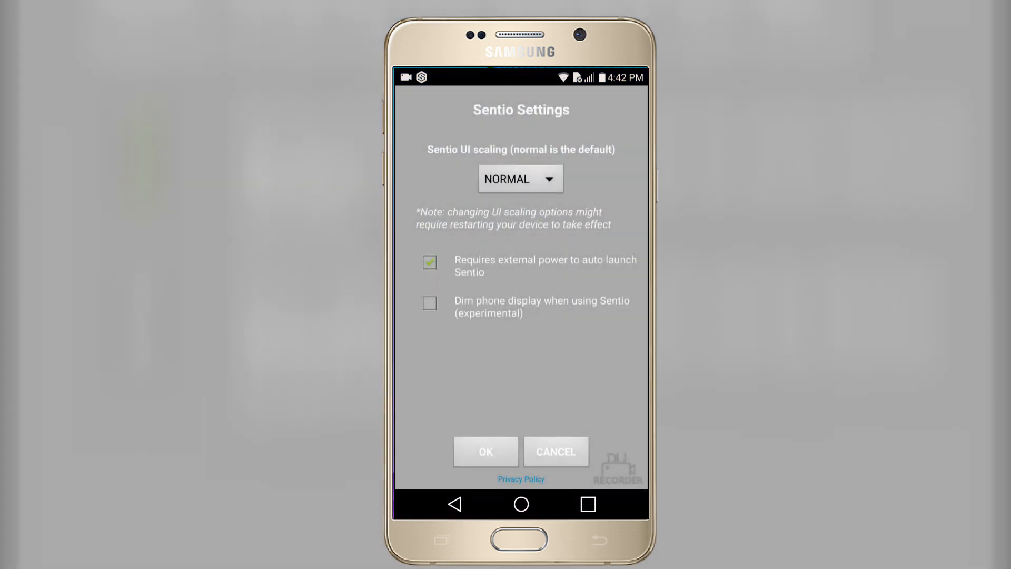
{"action": "left_click", "coordinate": [484, 451]}
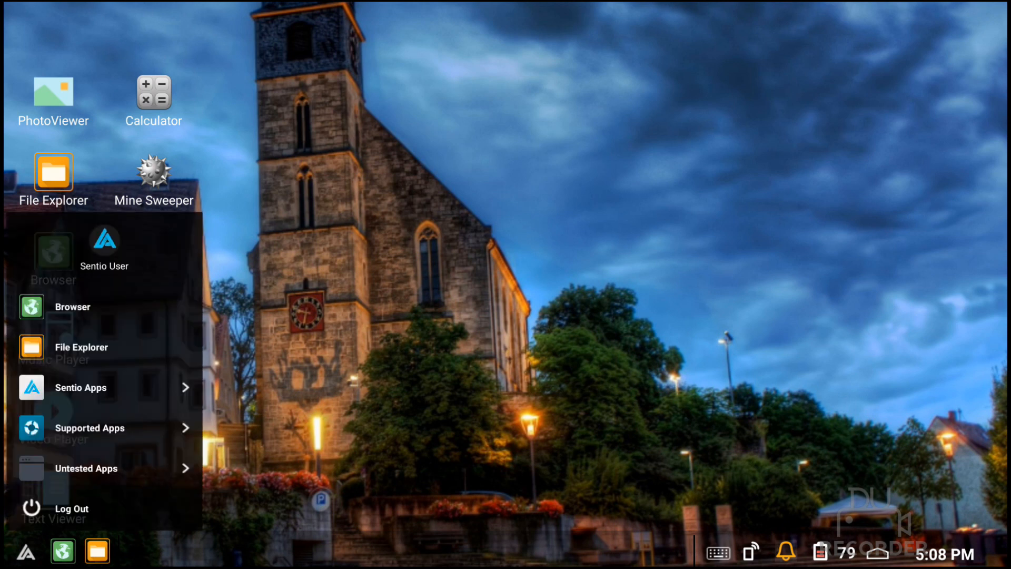
Launch the Sentio browser and close its empty window
{"action": "left_click", "coordinate": [73, 306]}
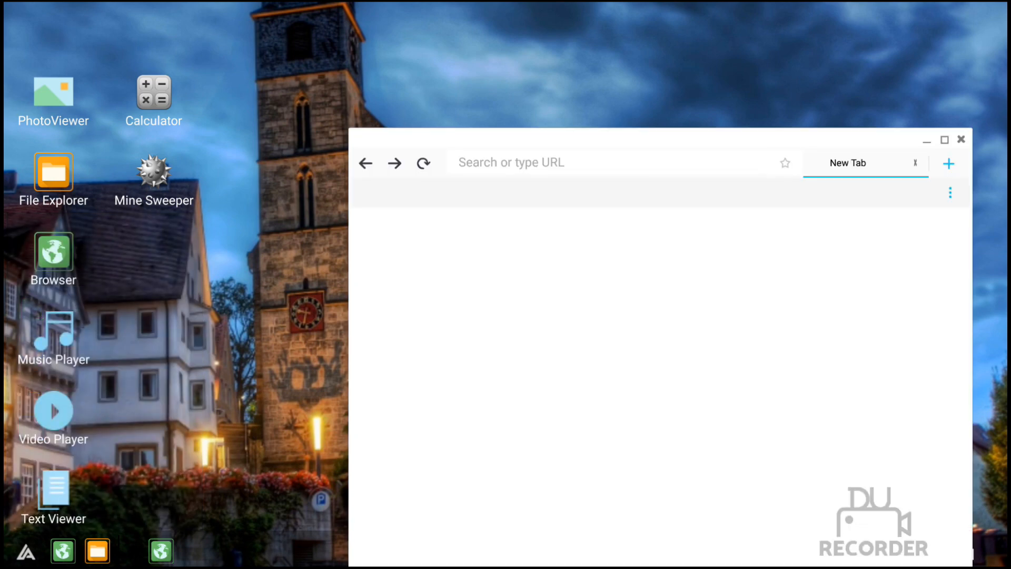
{"action": "left_click", "coordinate": [961, 140]}
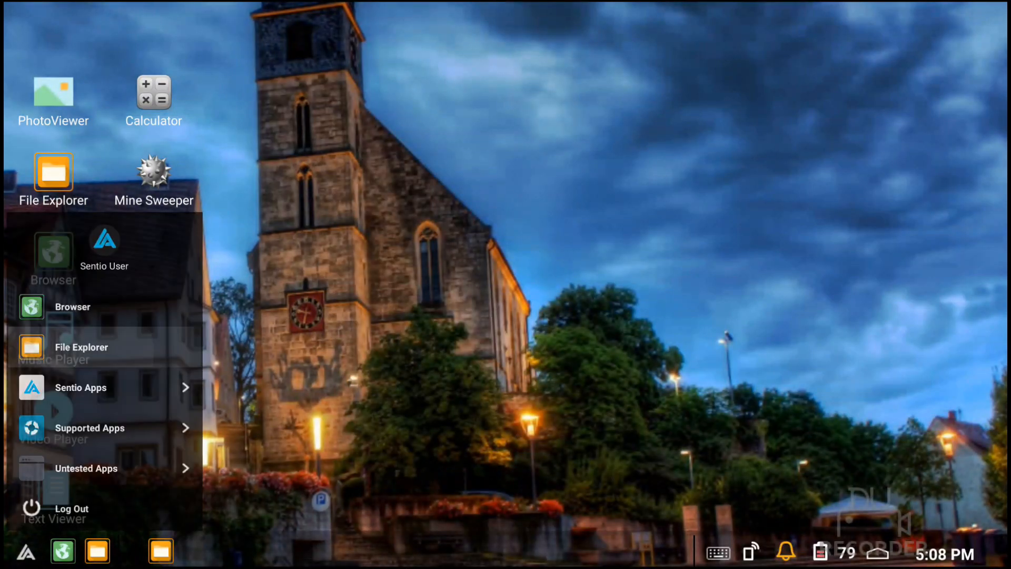
Browse the Root, Download and Music folders in File Explorer, then close it
{"action": "left_click", "coordinate": [81, 347]}
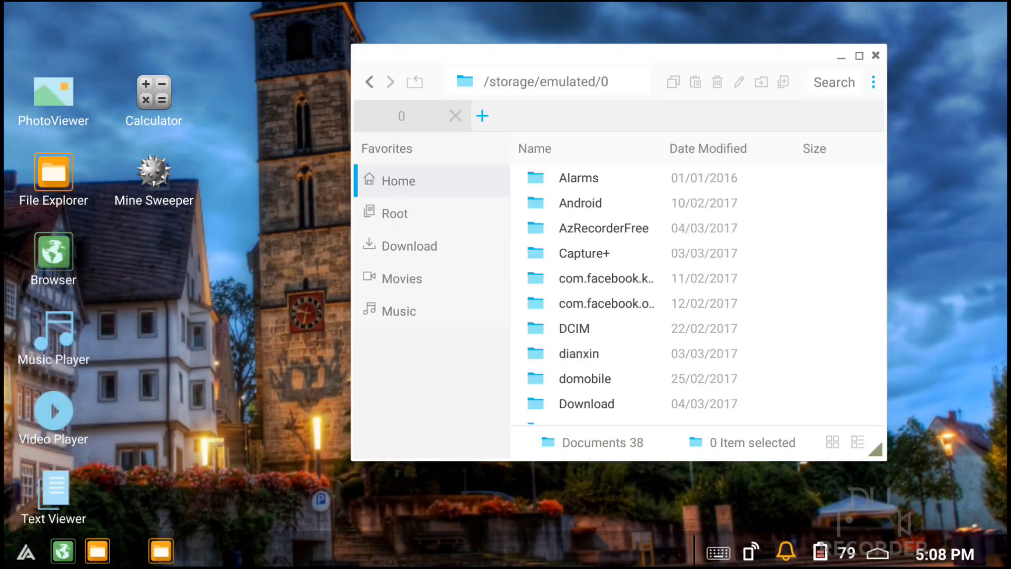
{"action": "scroll", "scroll_direction": "down", "scroll_amount": 3}
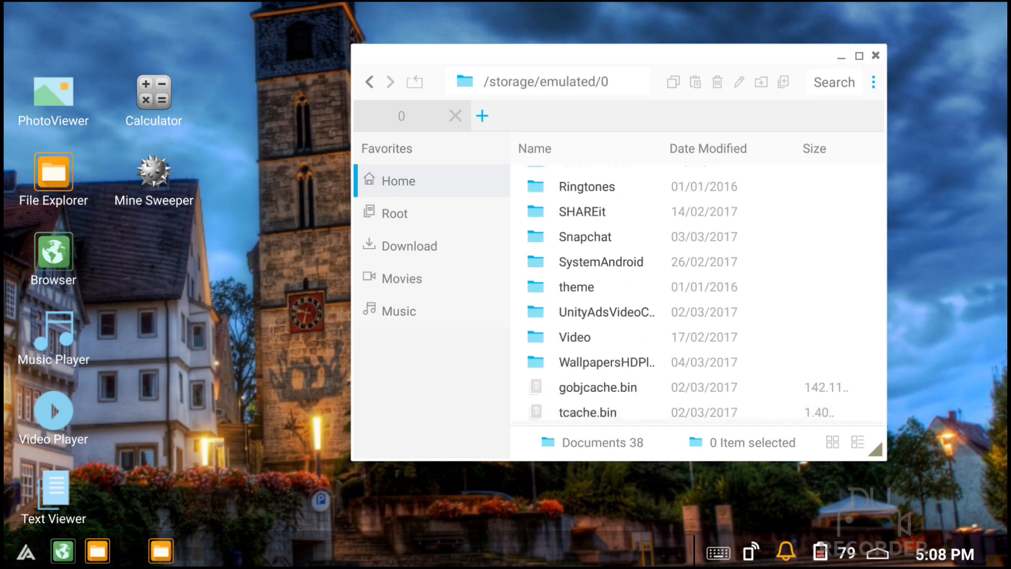
{"action": "left_click", "coordinate": [394, 213]}
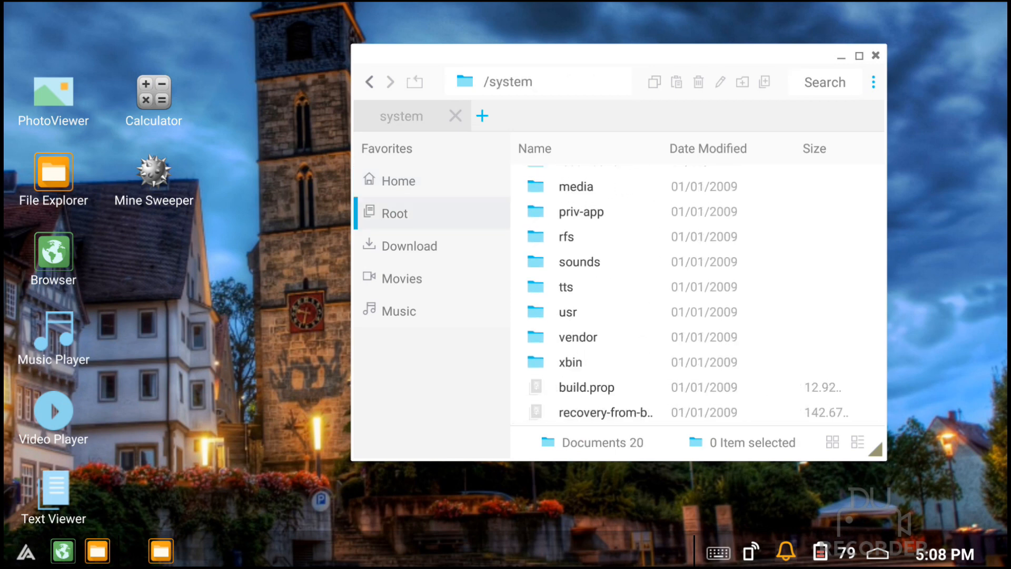
{"action": "left_click", "coordinate": [410, 245]}
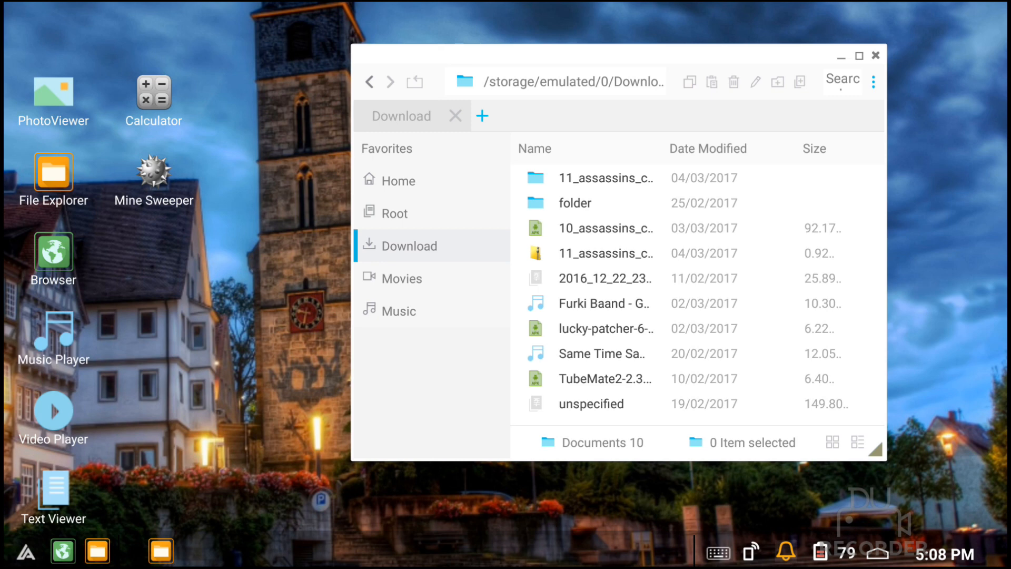
{"action": "left_click", "coordinate": [398, 310]}
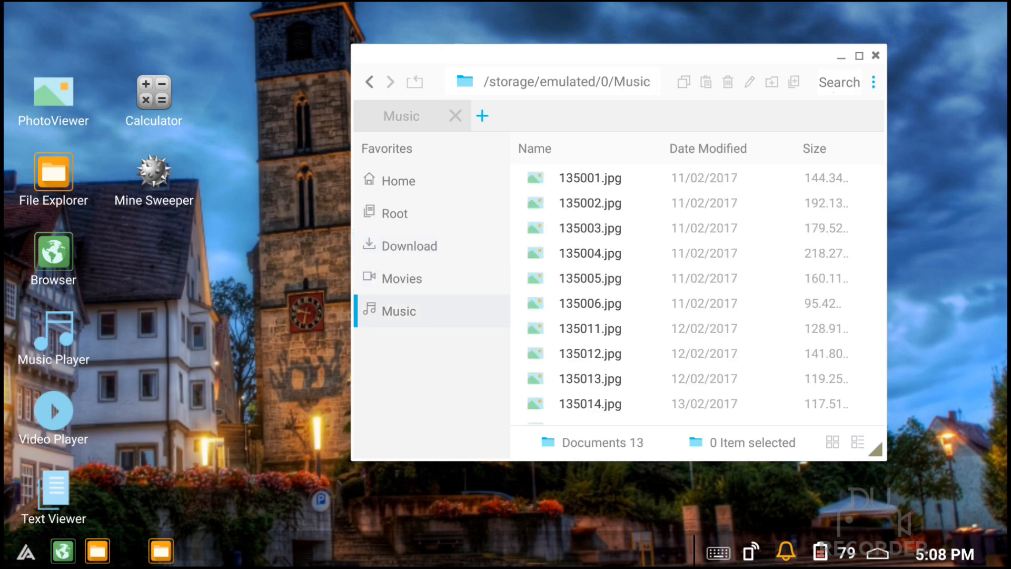
{"action": "left_click", "coordinate": [875, 56]}
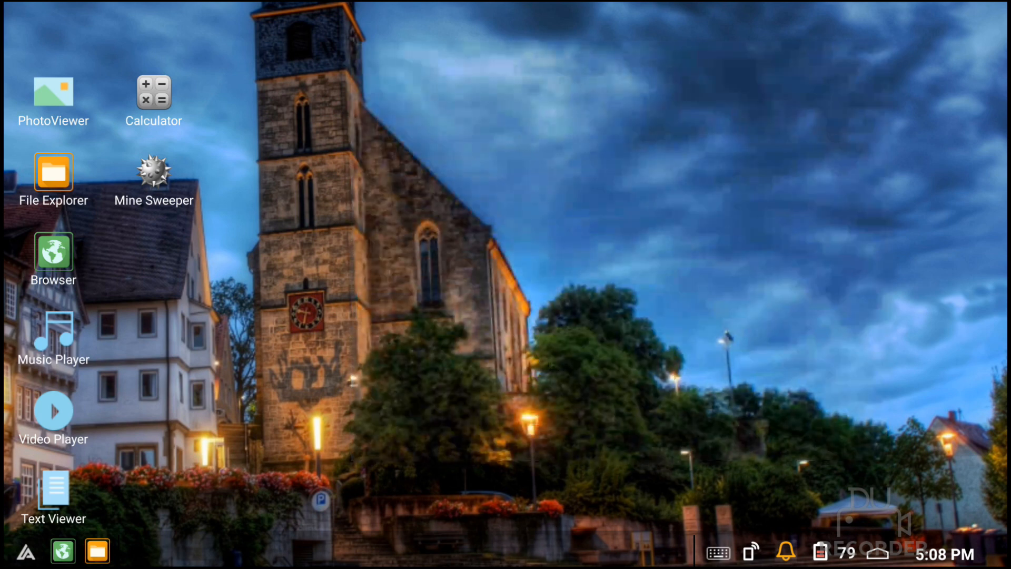
Expand the start menu's Supported Apps list showing Chrome, Drive, Gmail, Play Music and YouTube
{"action": "left_click", "coordinate": [24, 551]}
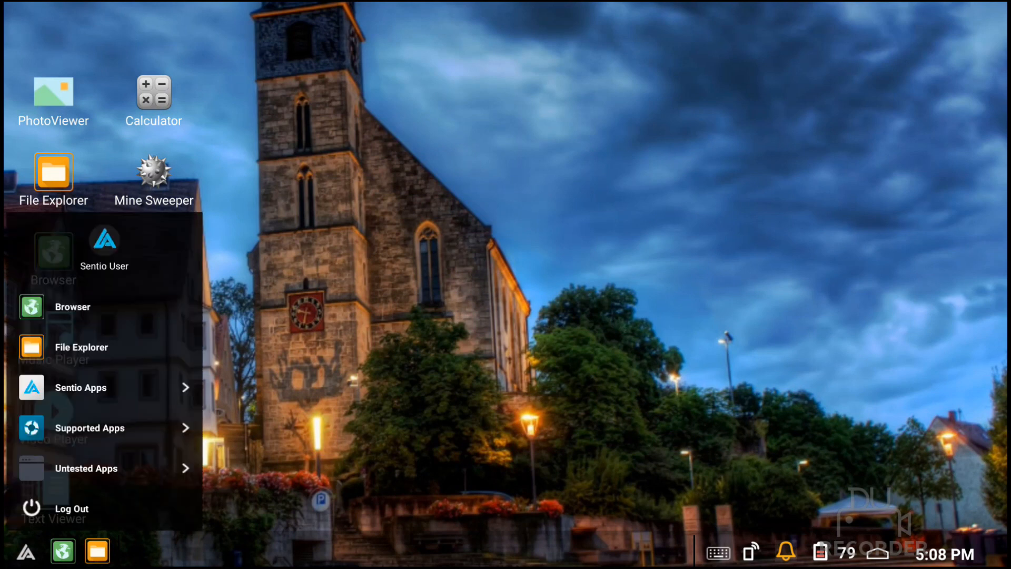
{"action": "left_click", "coordinate": [81, 387]}
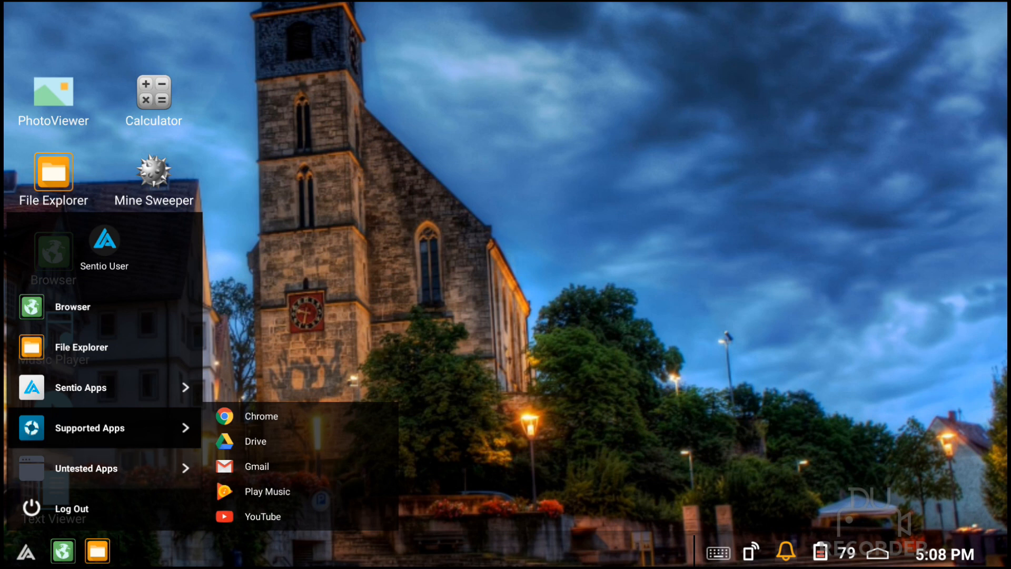
{"action": "left_click", "coordinate": [86, 467]}
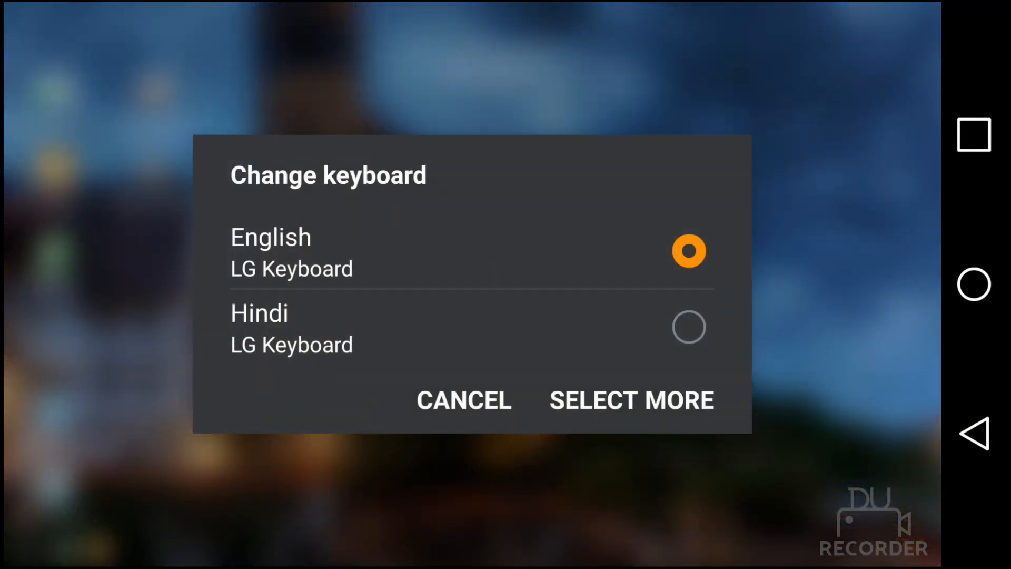
Cancel the keyboard chooser, view the March 2017 calendar from the tray clock, and return to the desktop
{"action": "left_click", "coordinate": [463, 401]}
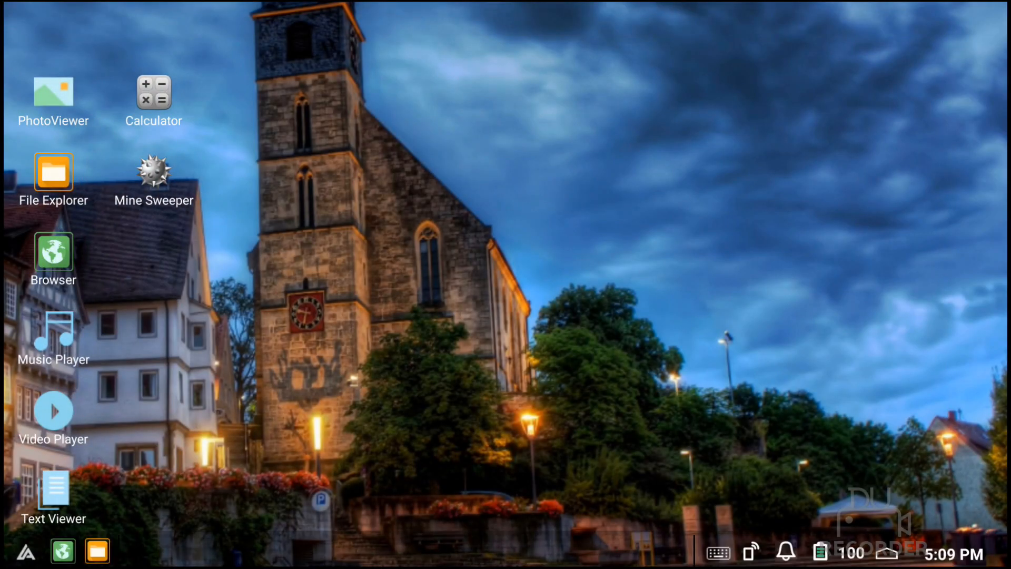
{"action": "left_click", "coordinate": [786, 553]}
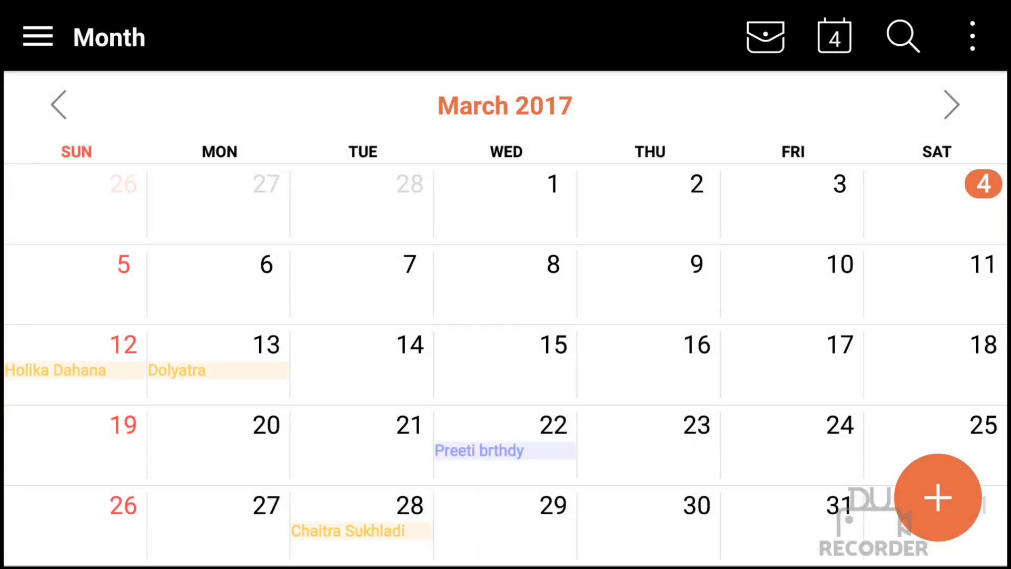
{"action": "key", "text": "home"}
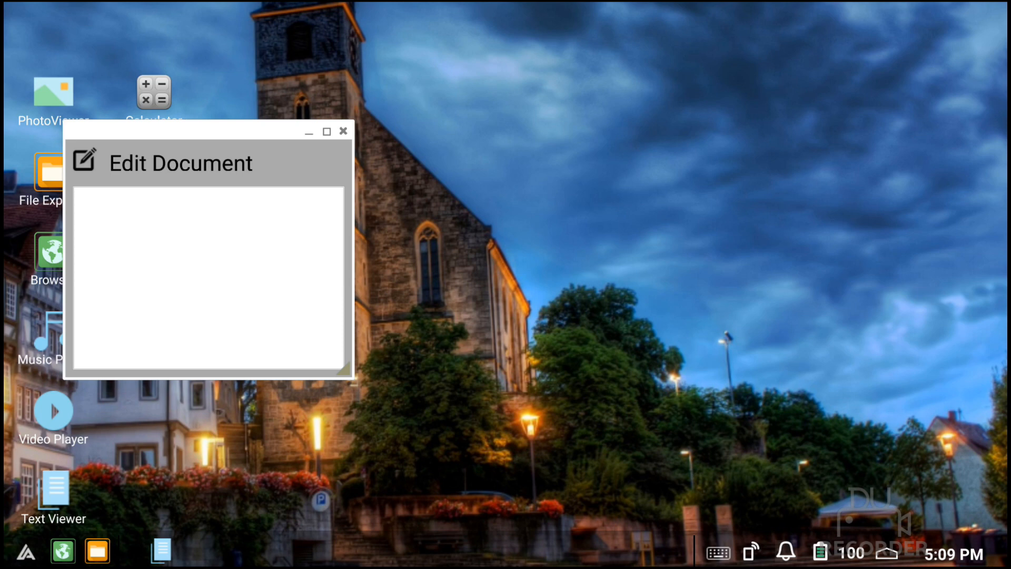
Drag the empty Edit Document window to the centre and close it
{"action": "left_click_drag", "start_coordinate": [194, 163], "coordinate": [444, 275]}
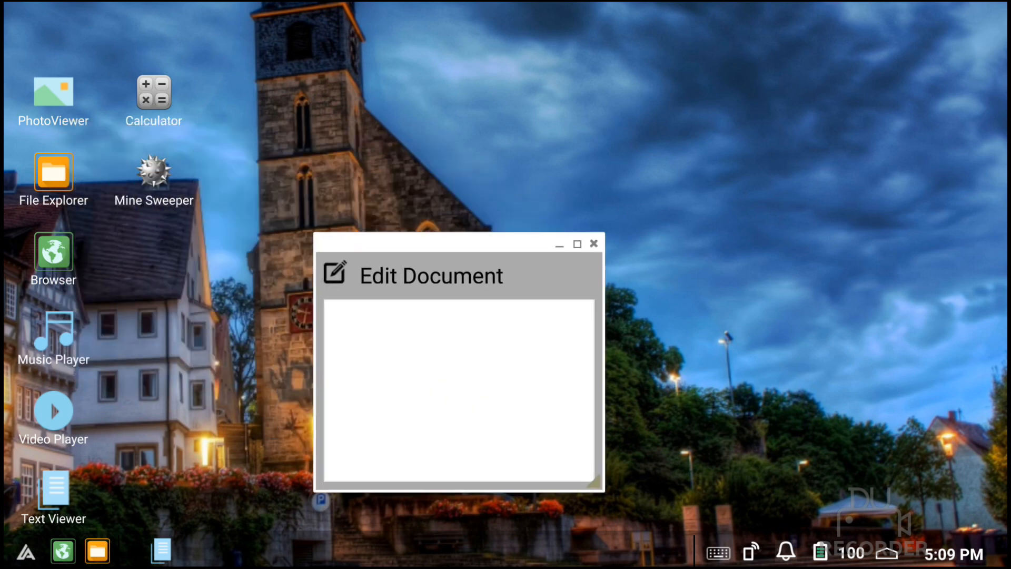
{"action": "left_click", "coordinate": [592, 243]}
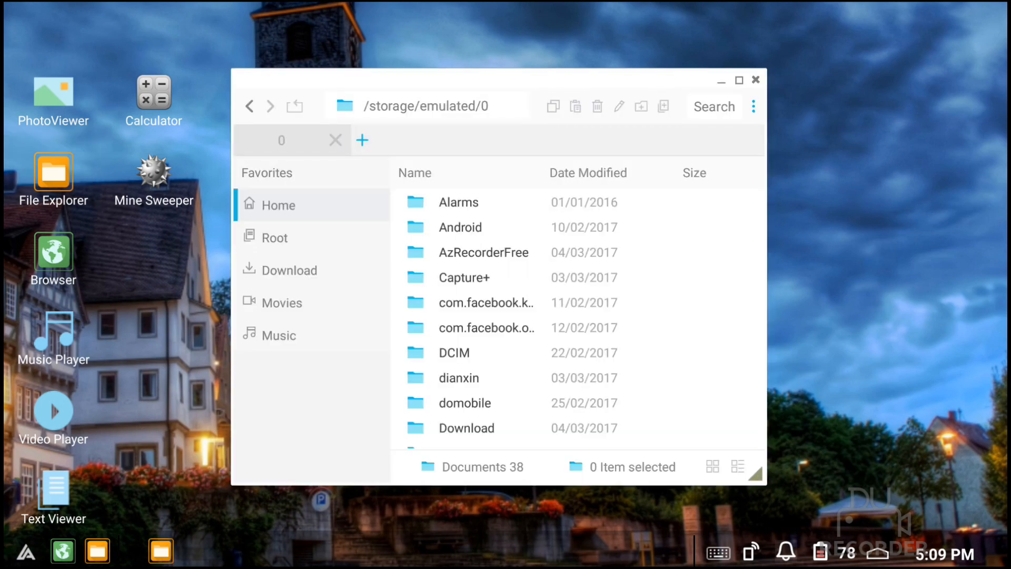
Browse the internal storage home folder in File Explorer, entering DCIM and going back
{"action": "scroll", "scroll_direction": "down", "scroll_amount": 3}
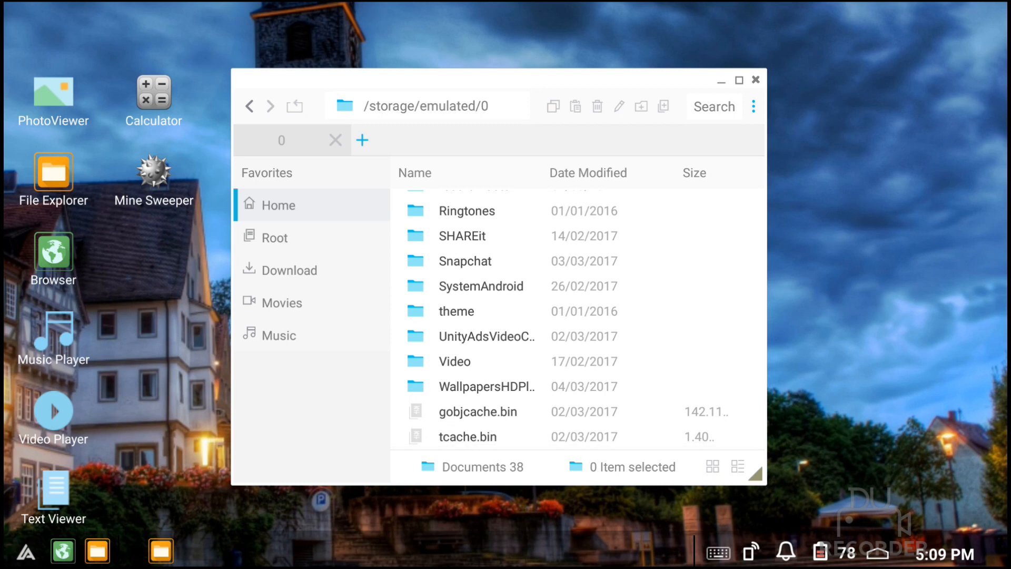
{"action": "scroll", "scroll_direction": "up", "scroll_amount": 3}
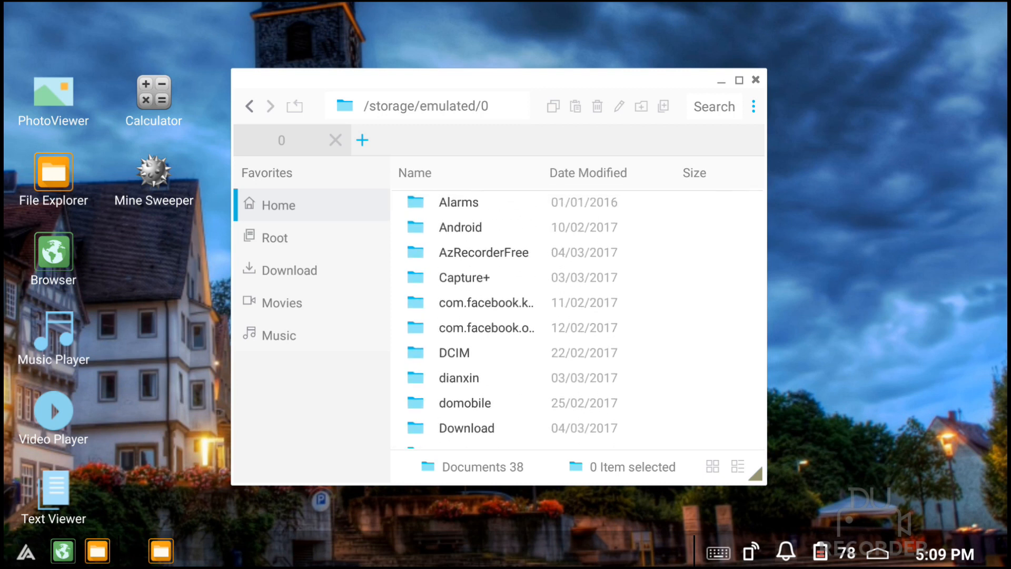
{"action": "double_click", "coordinate": [453, 353]}
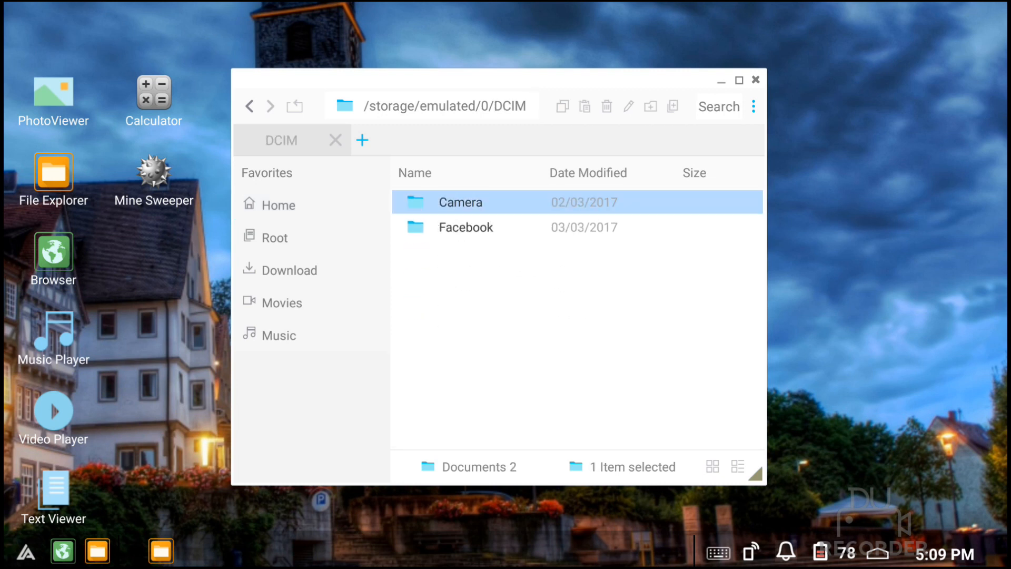
{"action": "double_click", "coordinate": [459, 202]}
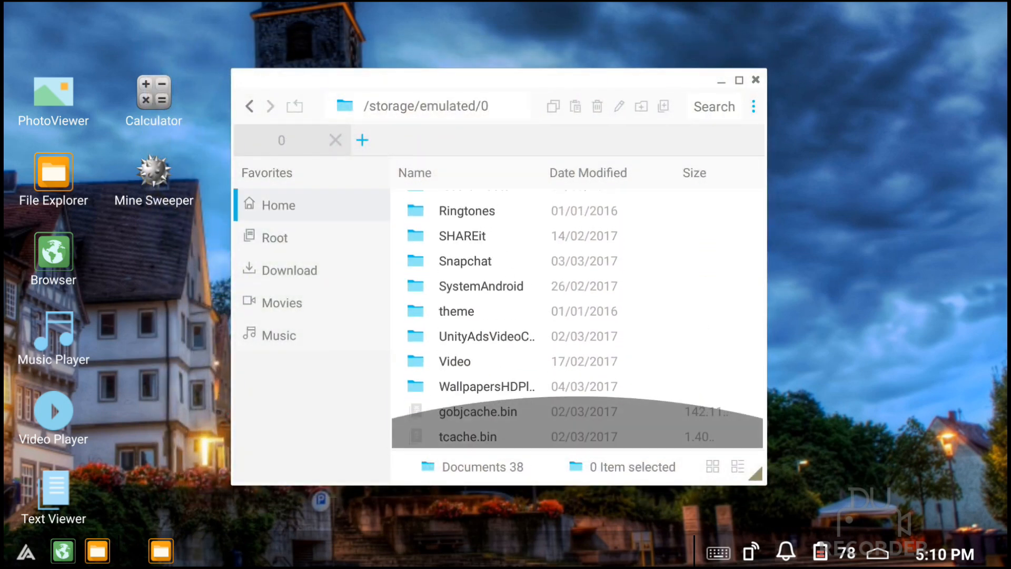
Play the video file stored in the Video folder in the small player window
{"action": "left_click", "coordinate": [453, 362]}
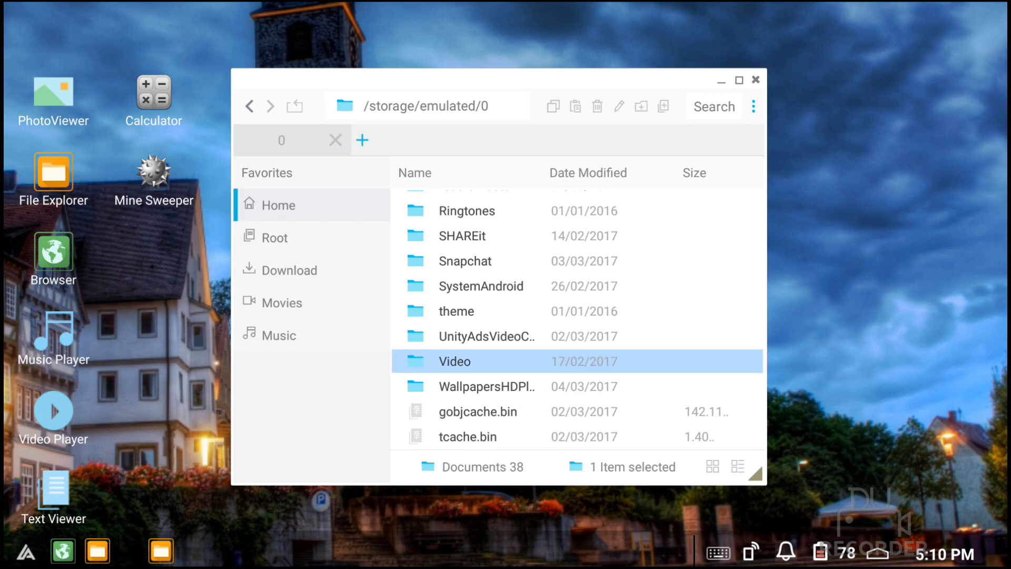
{"action": "double_click", "coordinate": [453, 361]}
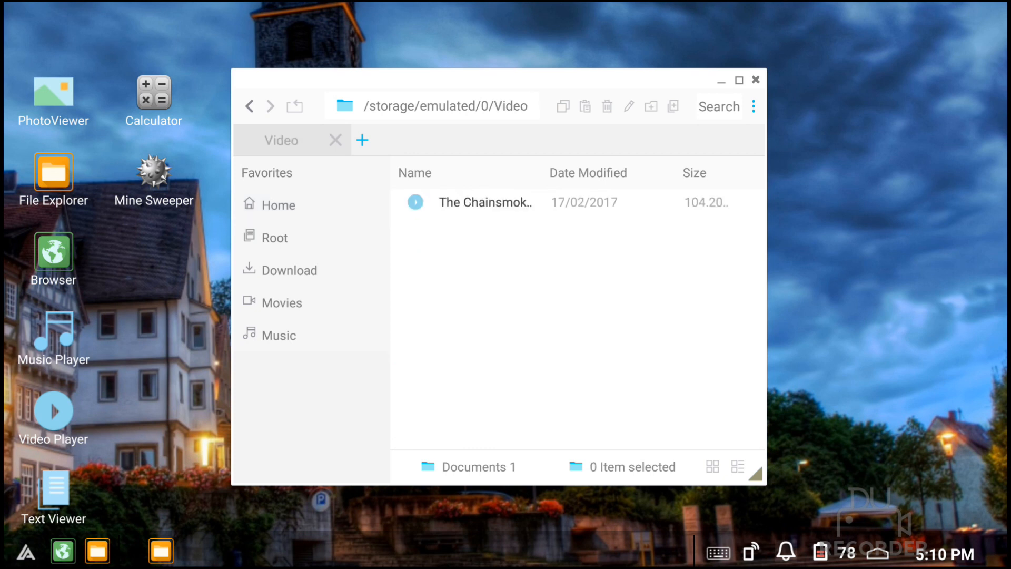
{"action": "double_click", "coordinate": [486, 202]}
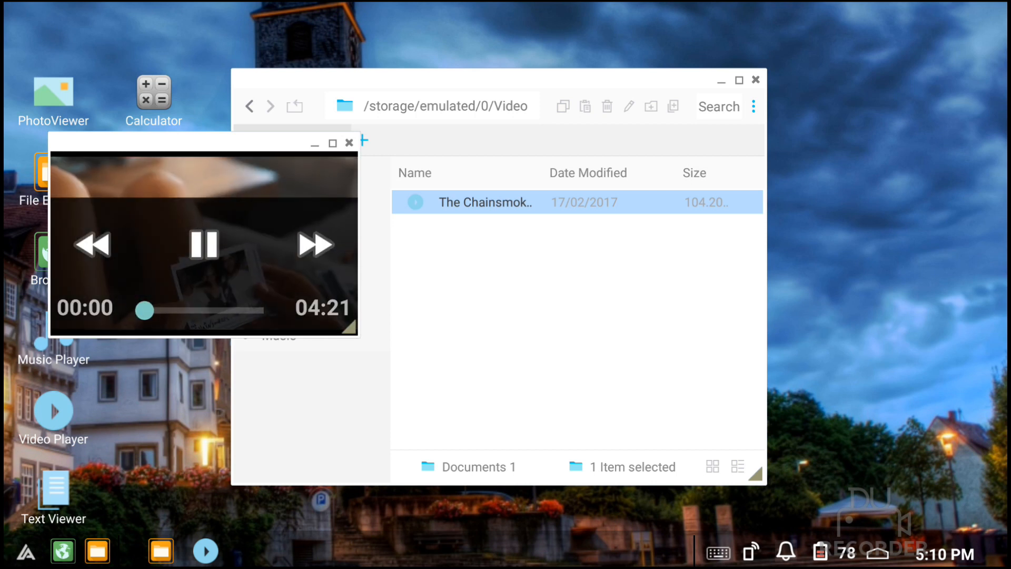
{"action": "left_click", "coordinate": [204, 243]}
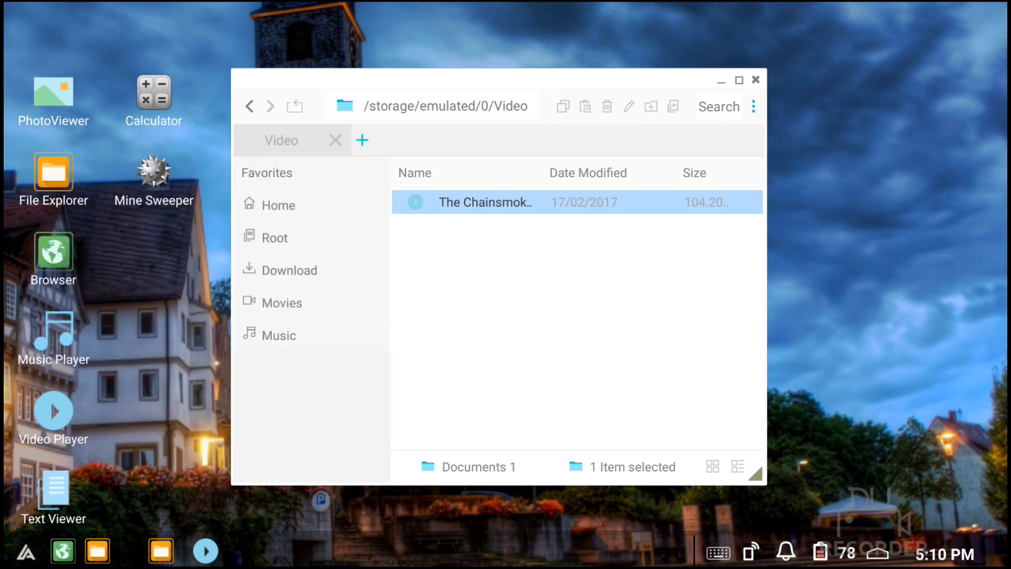
{"action": "double_click", "coordinate": [485, 203]}
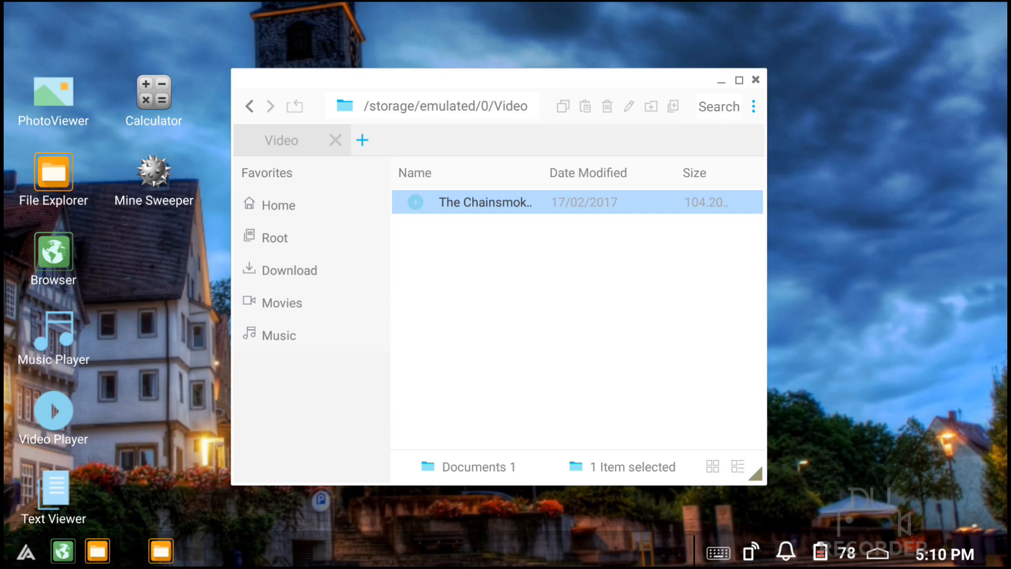
Close File Explorer, leaving the bare Sentio desktop
{"action": "left_click", "coordinate": [755, 79]}
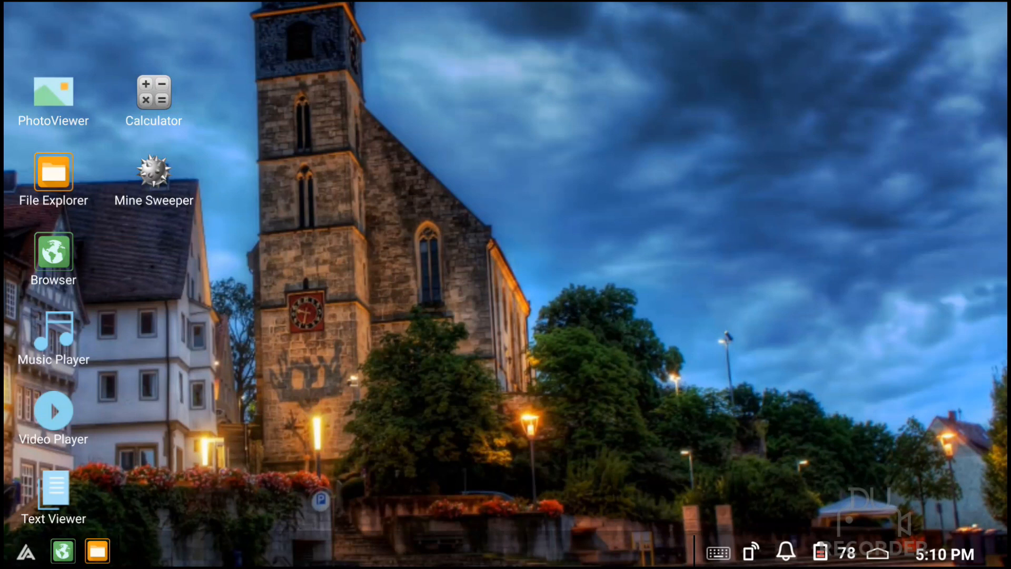